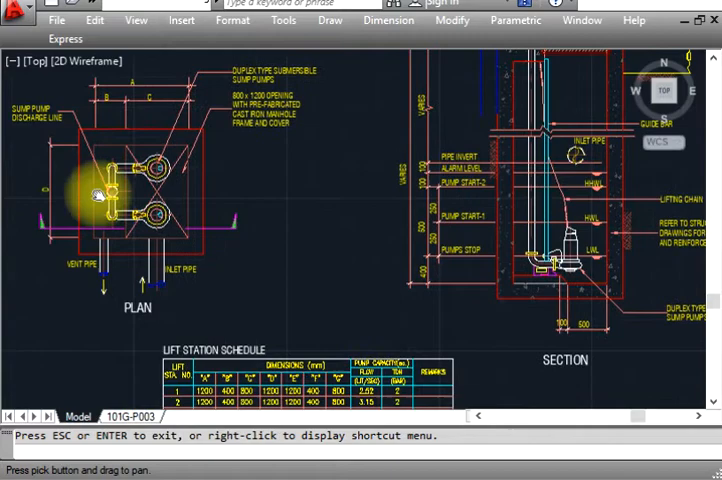
pyautogui.scroll(-3)
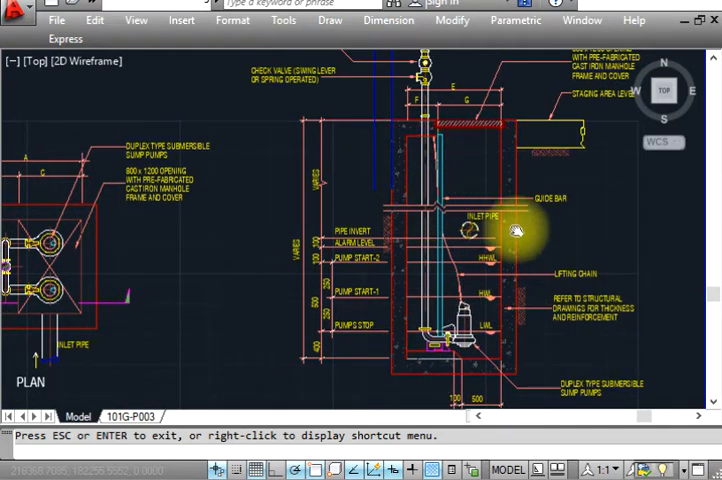
pyautogui.moveTo(495, 320)
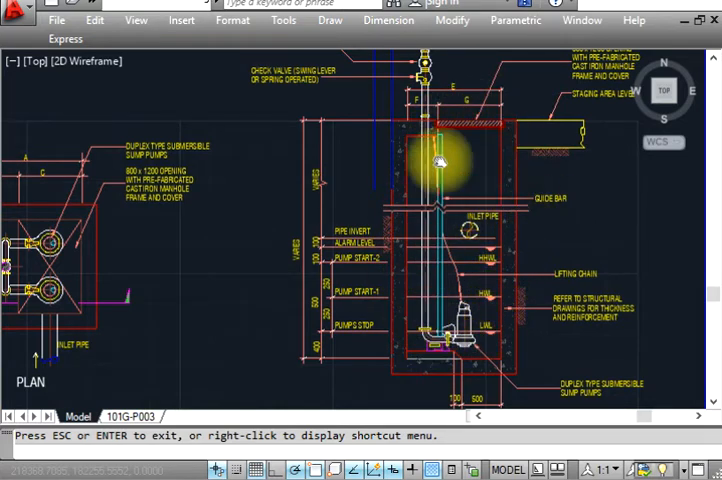
pyautogui.moveTo(505, 145)
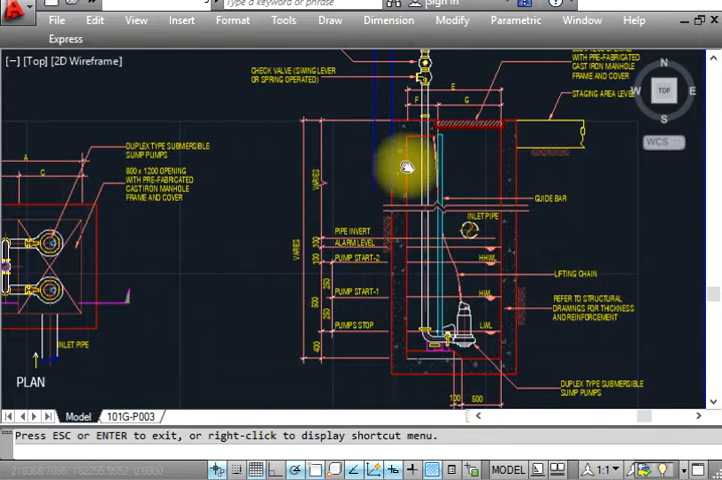
pyautogui.moveTo(480, 320)
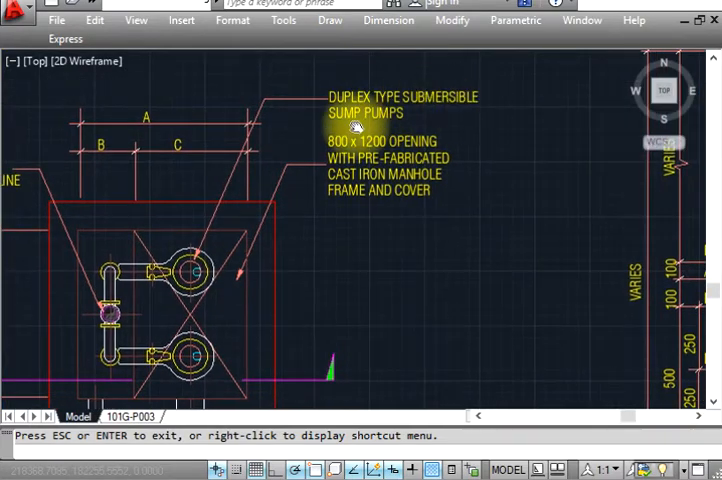
pyautogui.moveTo(400, 145)
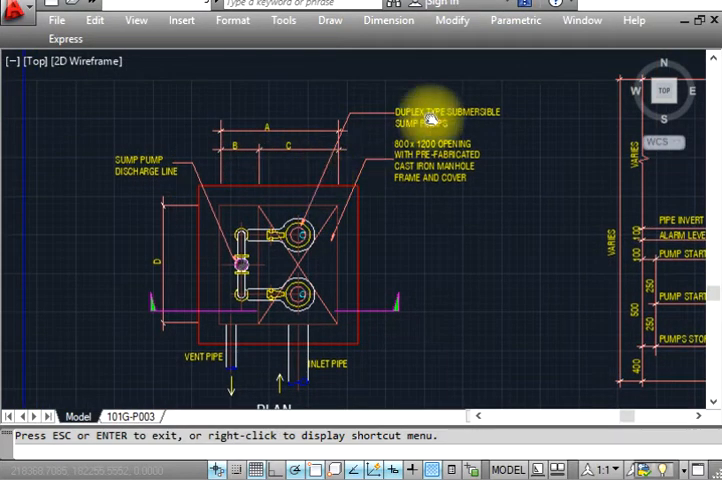
pyautogui.scroll(-3)
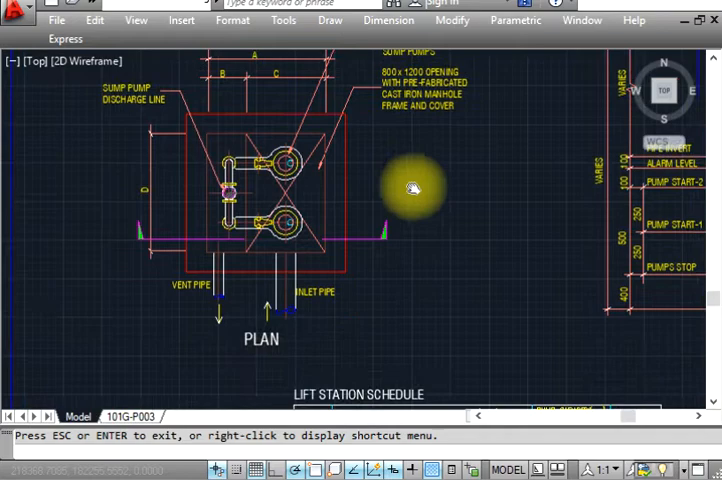
pyautogui.scroll(-3)
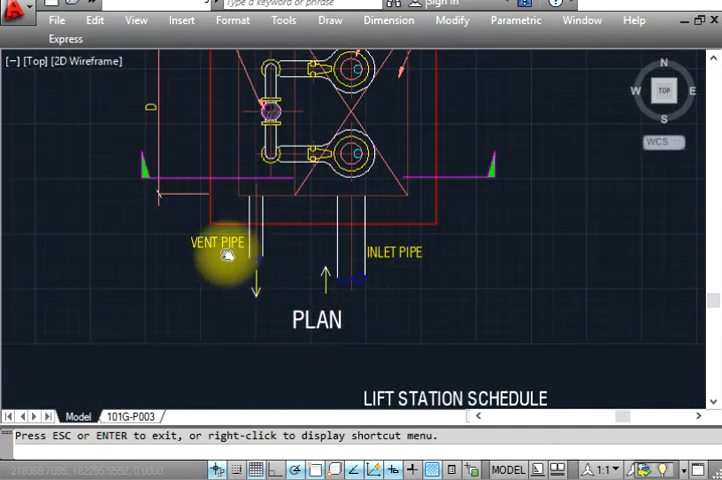
pyautogui.scroll(-3)
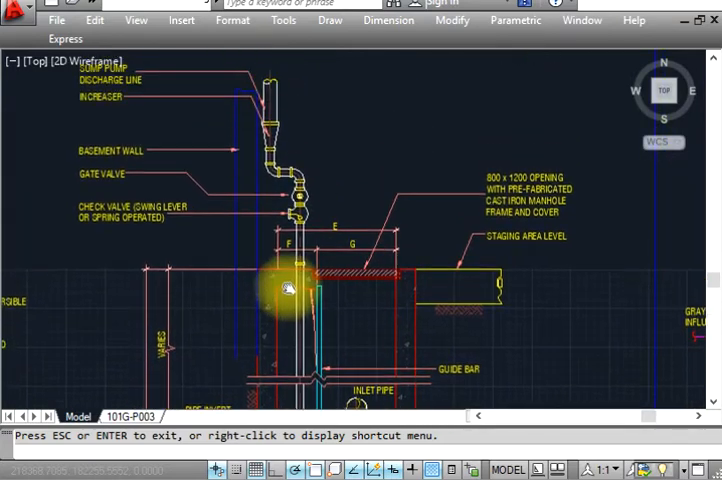
pyautogui.moveTo(255, 85)
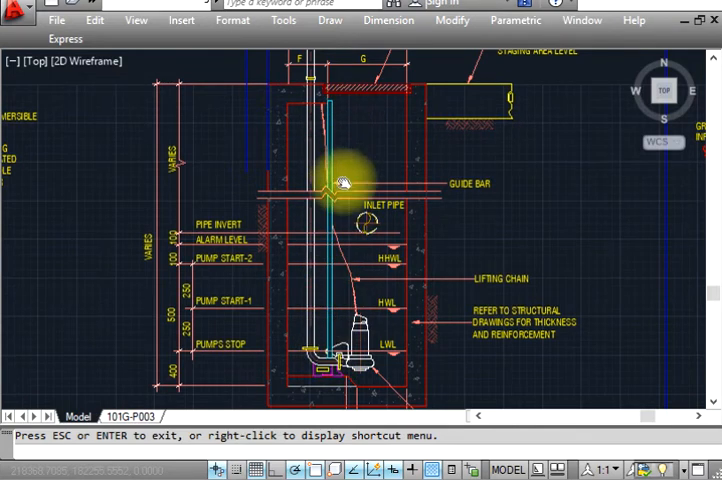
pyautogui.moveTo(320, 195)
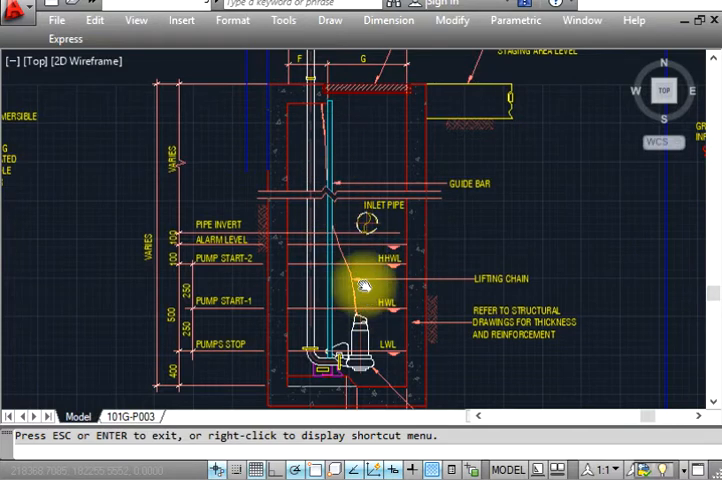
pyautogui.moveTo(320, 128)
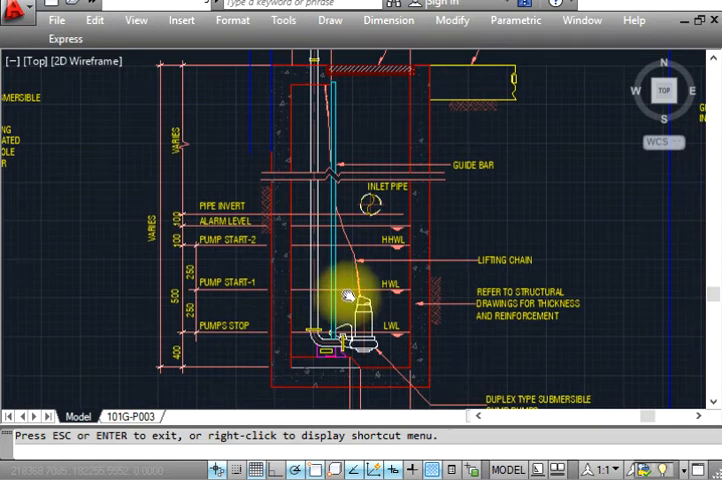
pyautogui.moveTo(160, 195)
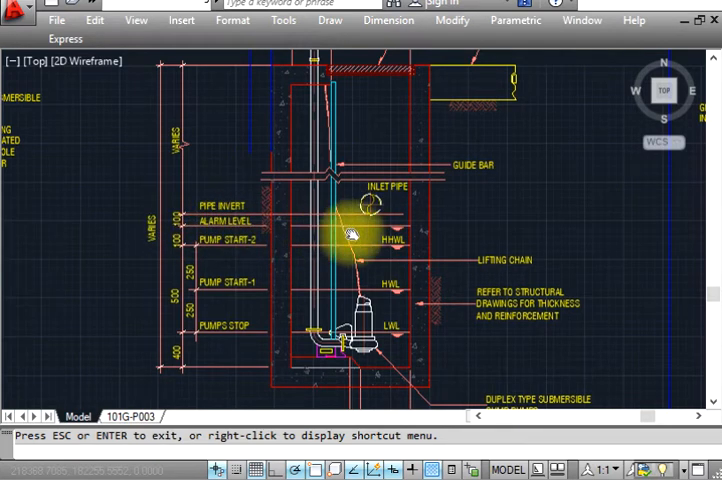
pyautogui.moveTo(210, 232)
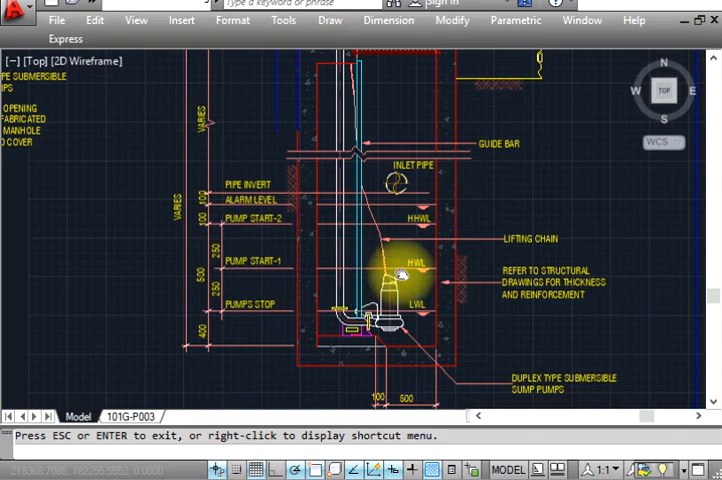
pyautogui.moveTo(240, 315)
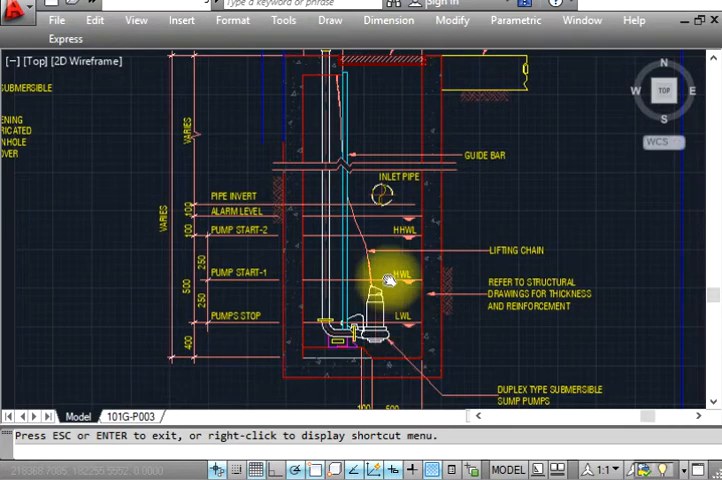
pyautogui.moveTo(390, 238)
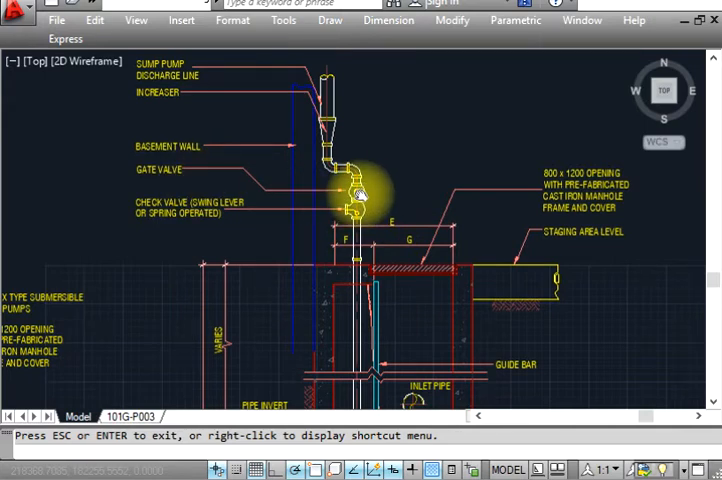
pyautogui.moveTo(315, 162)
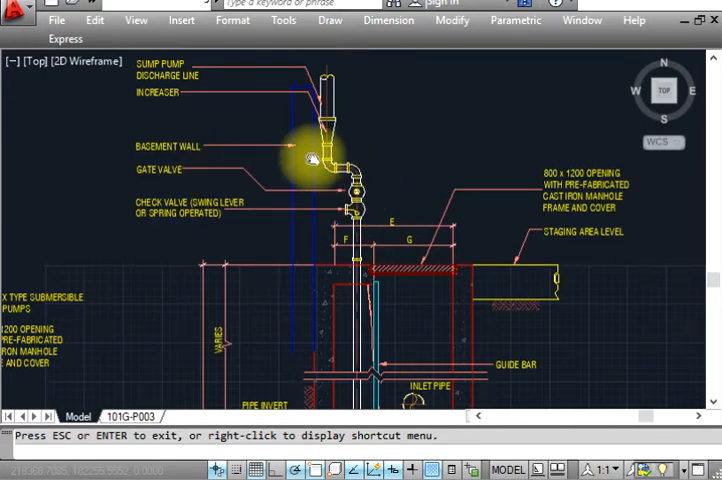